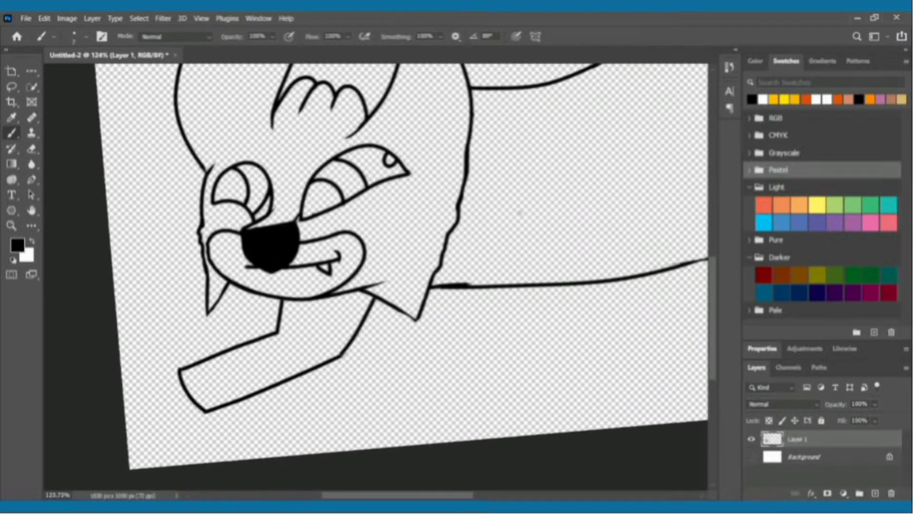
# Brush grey colour onto the new layer under the creature's black outline.
pyautogui.moveTo(524, 216); pyautogui.dragTo(455, 425)
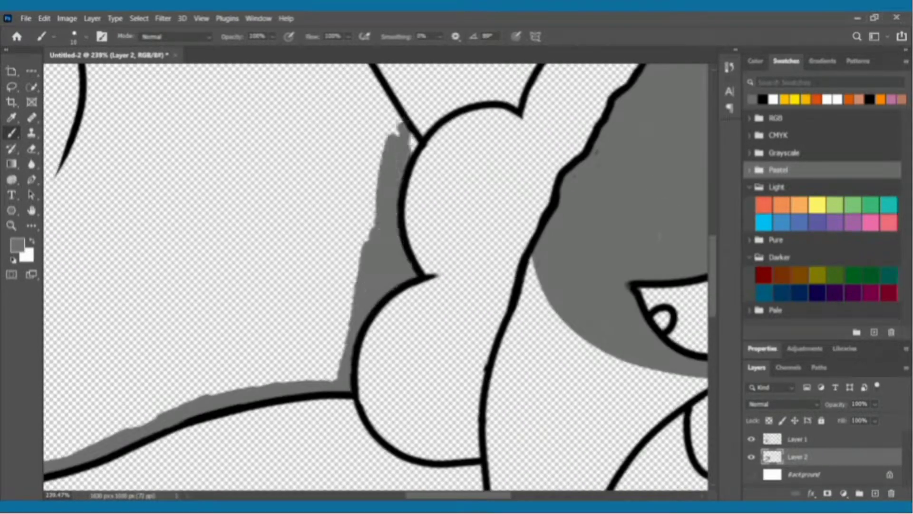
# Switch tools to continue filling the creature's head and neck with grey on Layer 2.
pyautogui.scroll(-3)
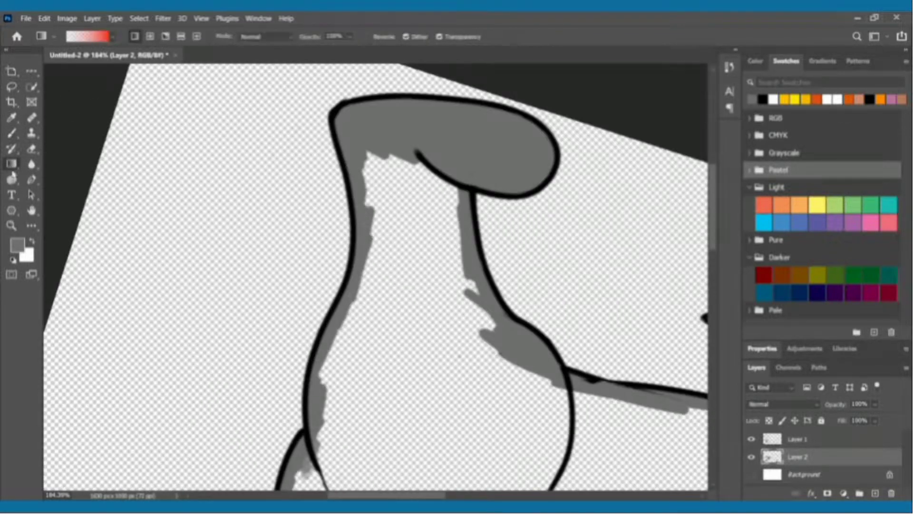
pyautogui.click(12, 134)
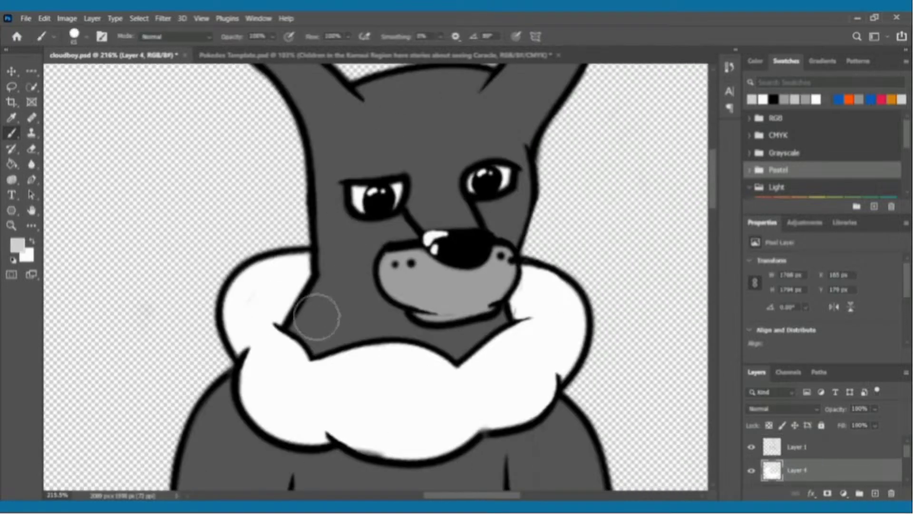
# Brush shading onto the lynx's dark fur on Layer 4.
pyautogui.moveTo(320, 318); pyautogui.dragTo(262, 367)
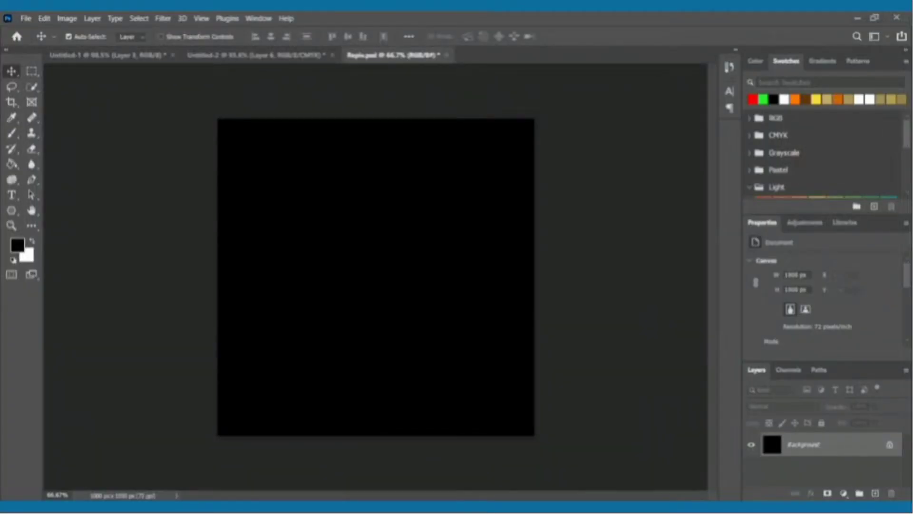
# Select the Brush and begin tracing the bird's outline in black on the transparent layer.
pyautogui.click(11, 133)
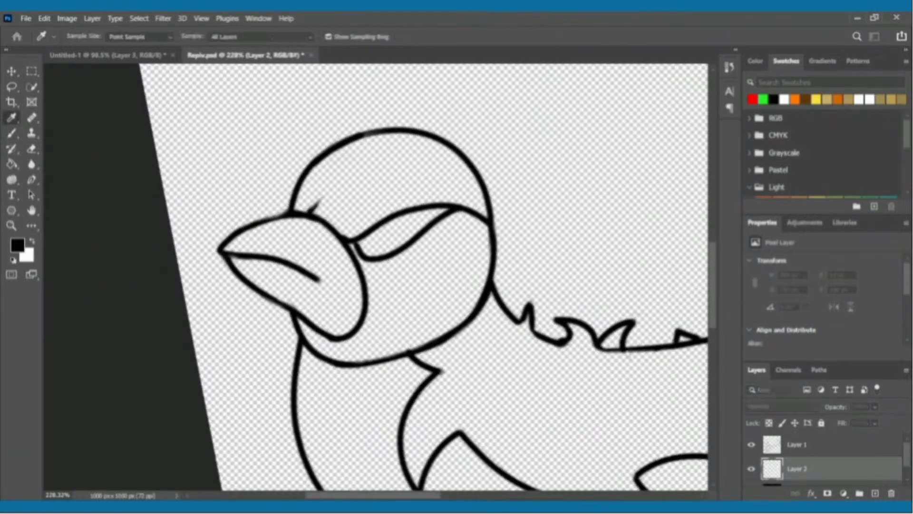
pyautogui.click(292, 256)
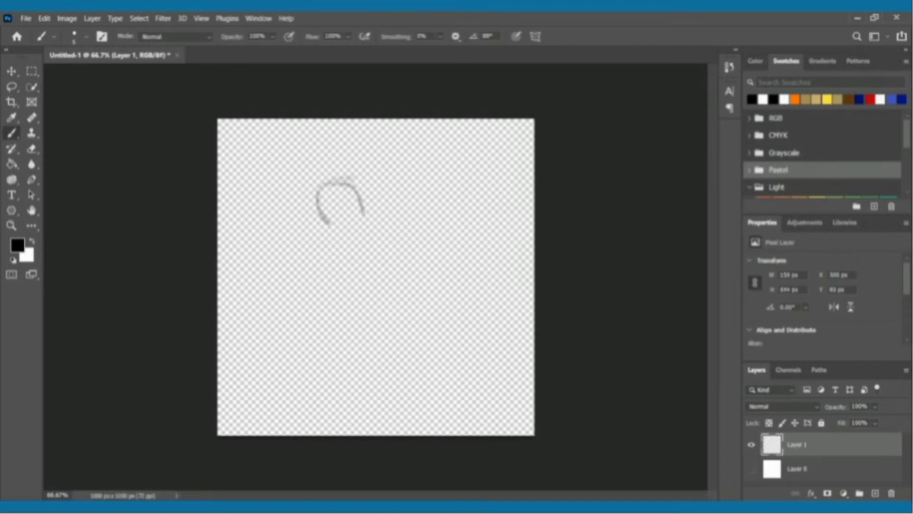
# Sketch the bird's rough head outline and redraw the crest on top.
pyautogui.moveTo(349, 175); pyautogui.dragTo(431, 180)
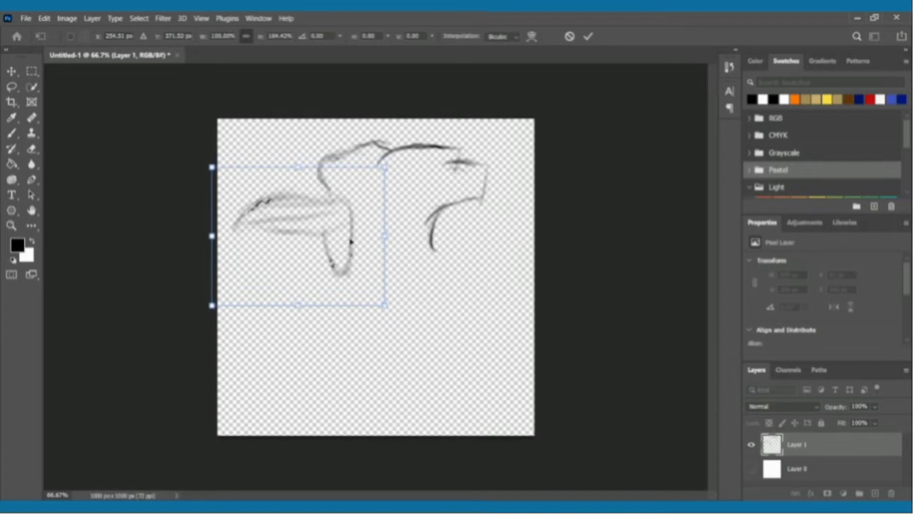
pyautogui.click(11, 133)
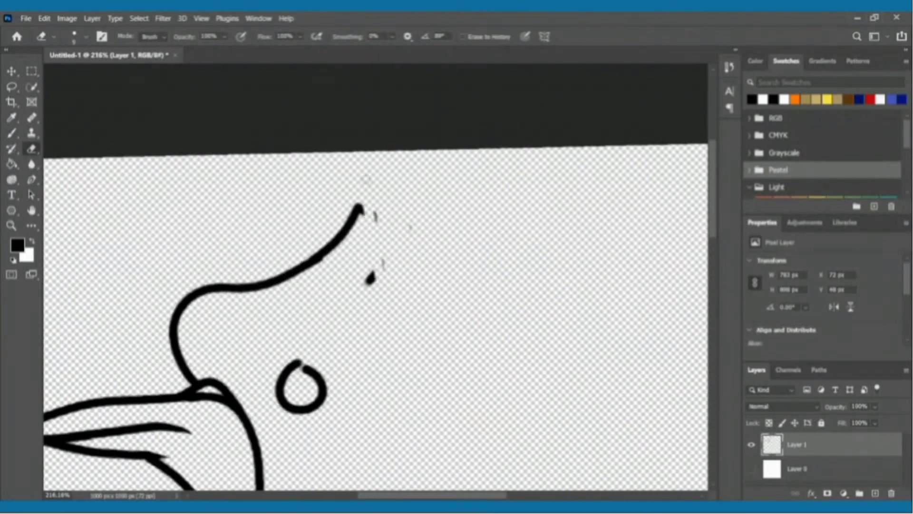
pyautogui.moveTo(362, 209); pyautogui.dragTo(524, 247)
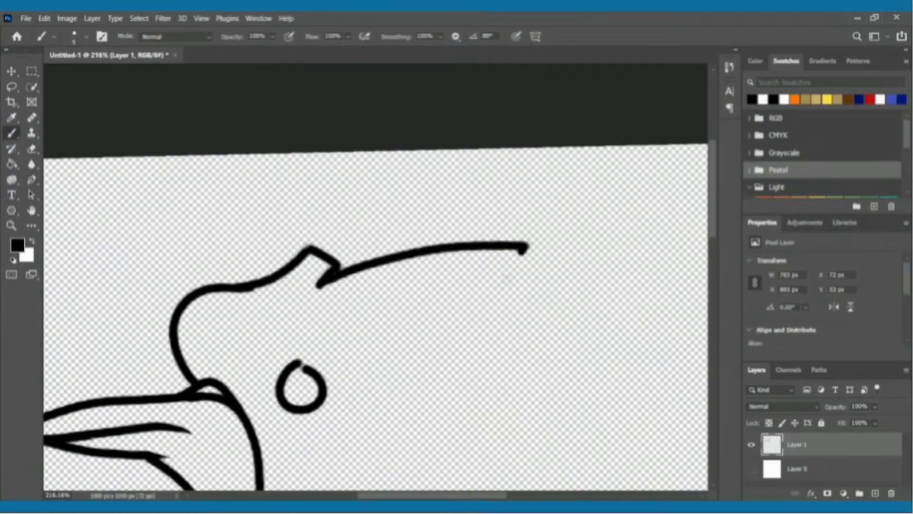
pyautogui.scroll(-3)
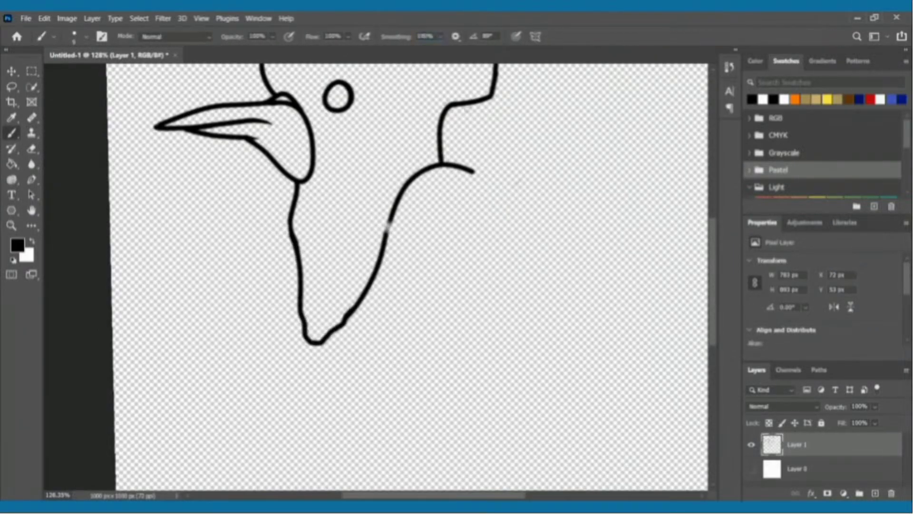
# Draw the neck, chest and body outline down into the jagged tail feathers.
pyautogui.moveTo(419, 169); pyautogui.dragTo(475, 419)
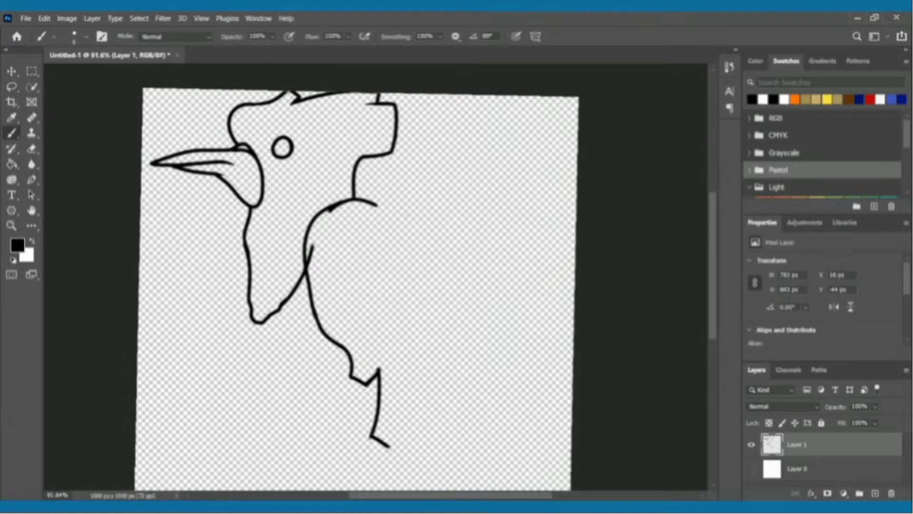
pyautogui.moveTo(373, 203); pyautogui.dragTo(431, 461)
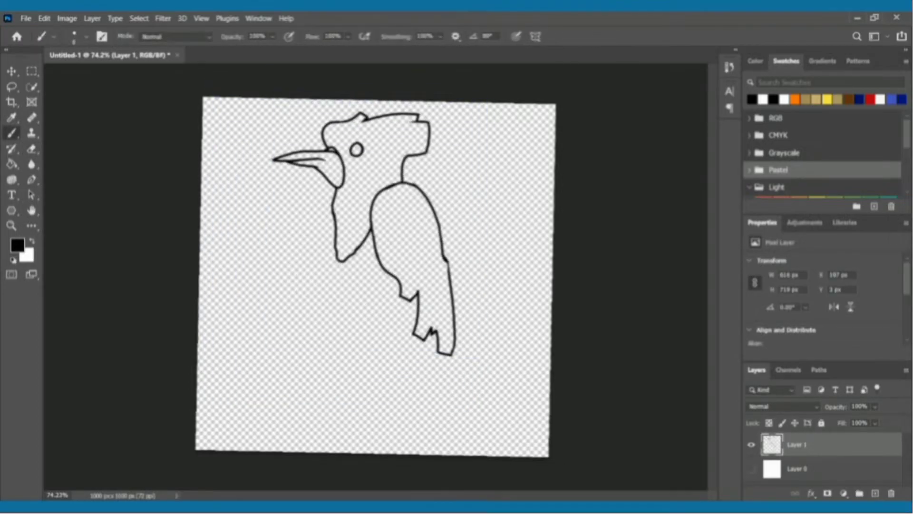
pyautogui.moveTo(338, 250); pyautogui.dragTo(376, 414)
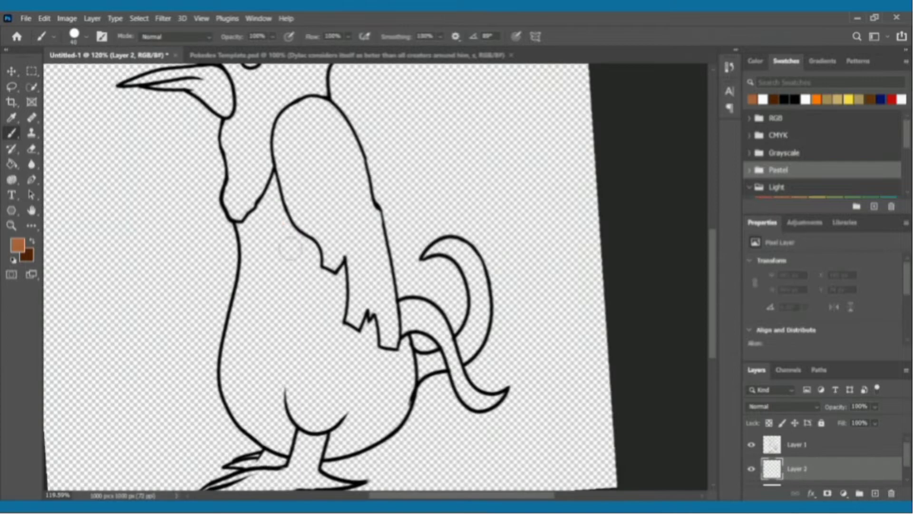
# Brush a stroke of the creature's lower body outline on Layer 2.
pyautogui.click(286, 262)
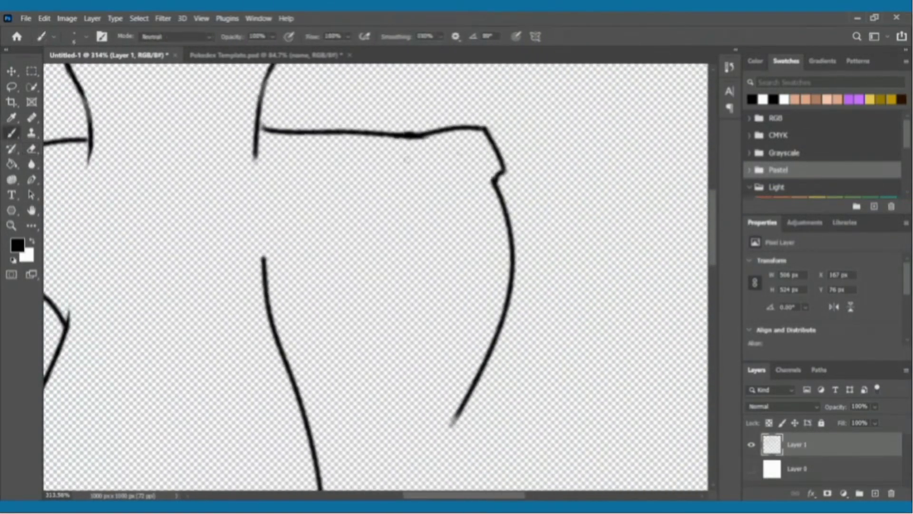
# Draw a jagged feathered tip on the lower right of the bird's body outline.
pyautogui.moveTo(497, 263); pyautogui.dragTo(414, 478)
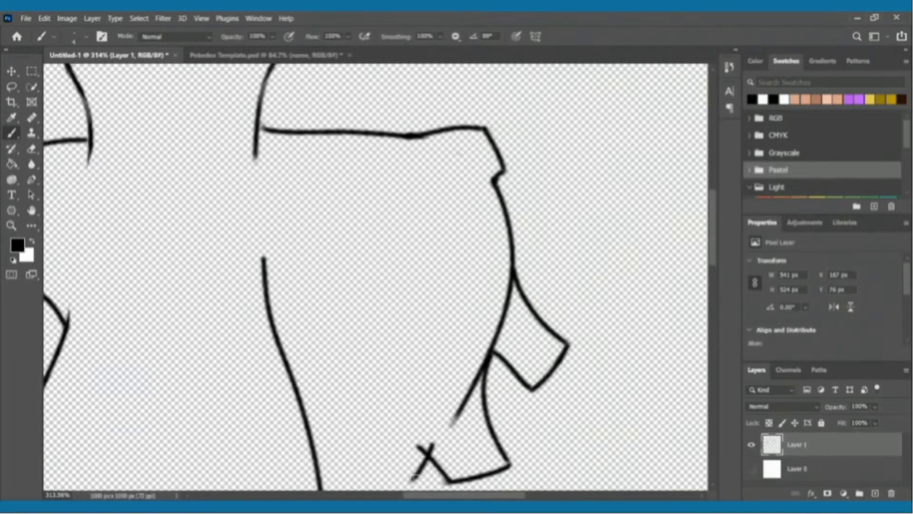